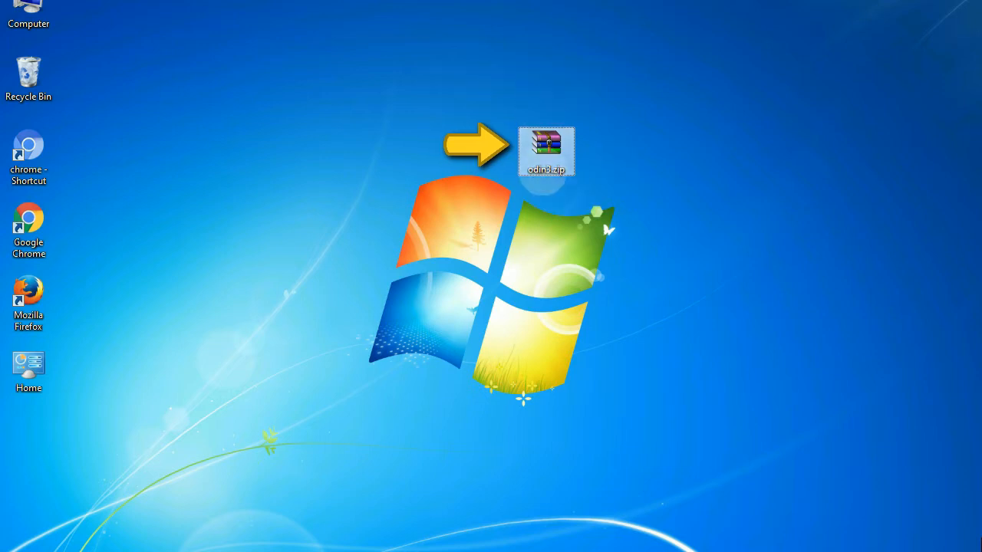
mouse_move(546, 150)
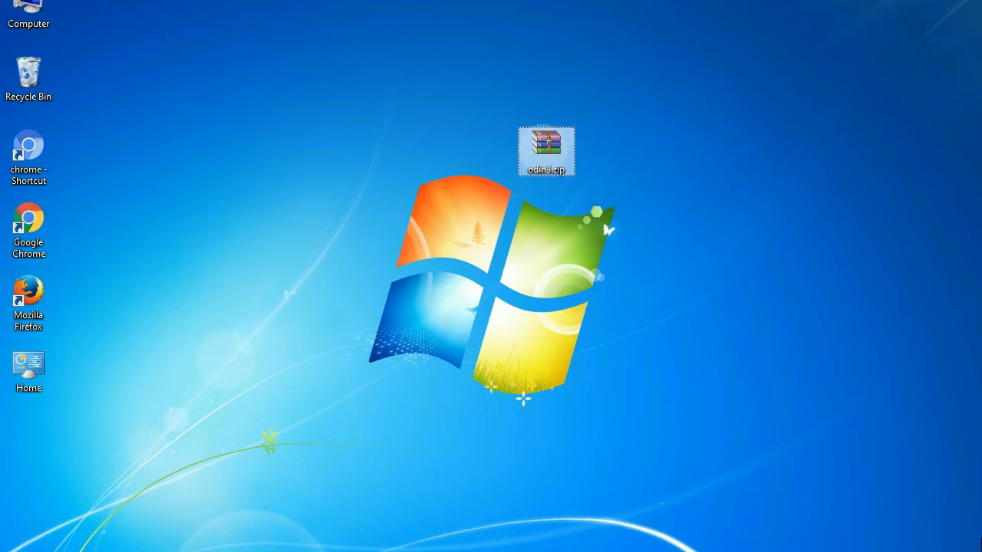
Open the Odin archive from the desktop, revealing Odin3 with a completed PASS! flash
double_click(546, 150)
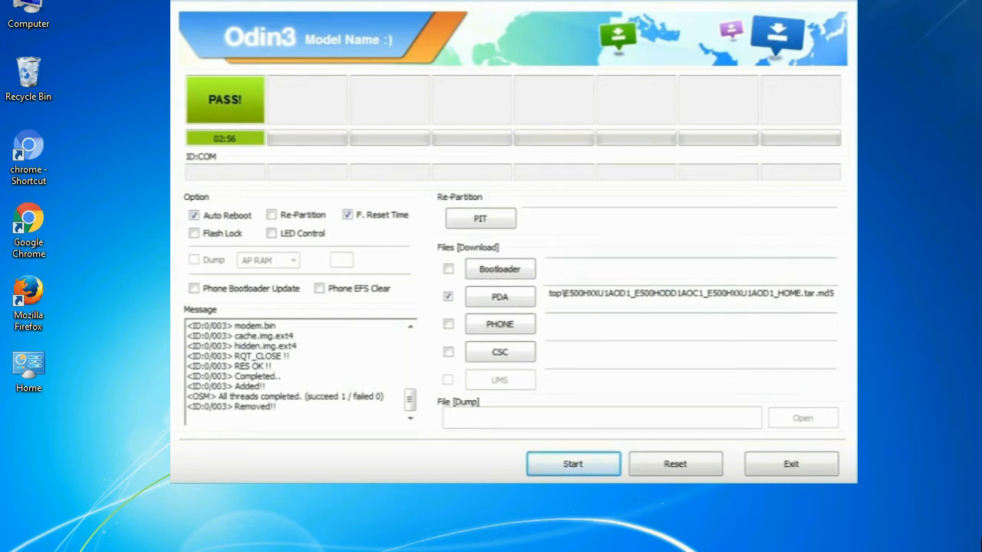
Exit the finished Odin3 session, returning to the desktop with the Odin archive
click(790, 463)
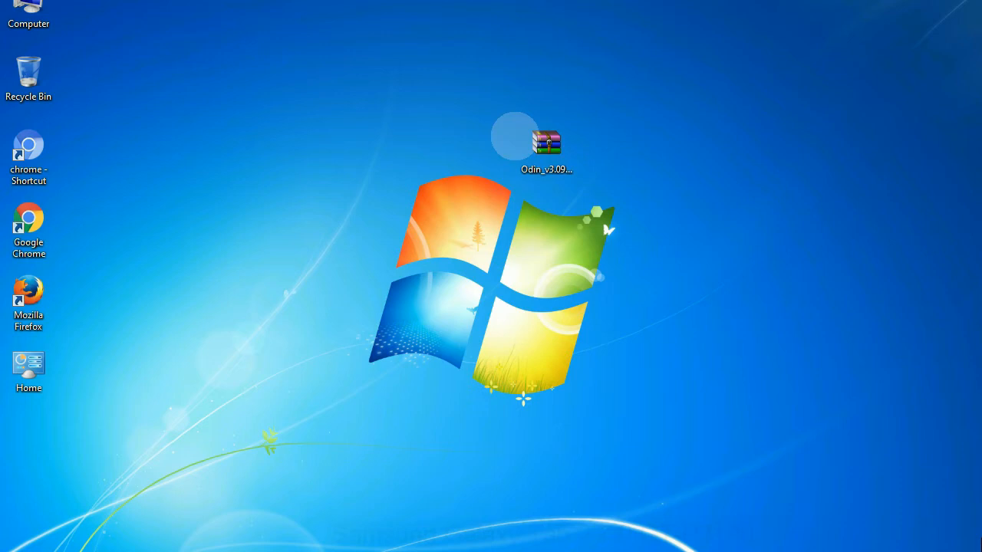
Extract the Odin v3.09 archive into the Odin_v3.09 folder and bring up actions for Odin3 v3.09.exe
click(546, 146)
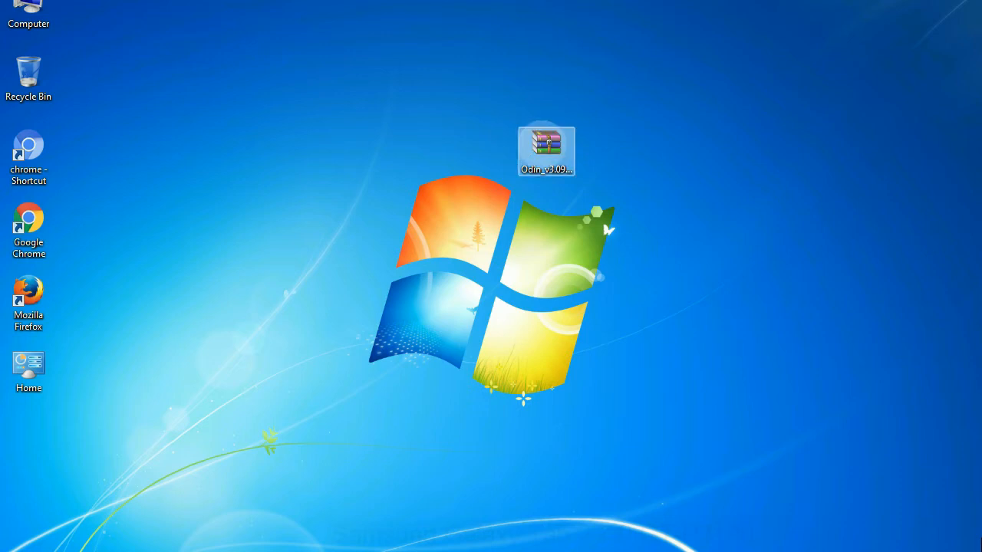
right_click(546, 147)
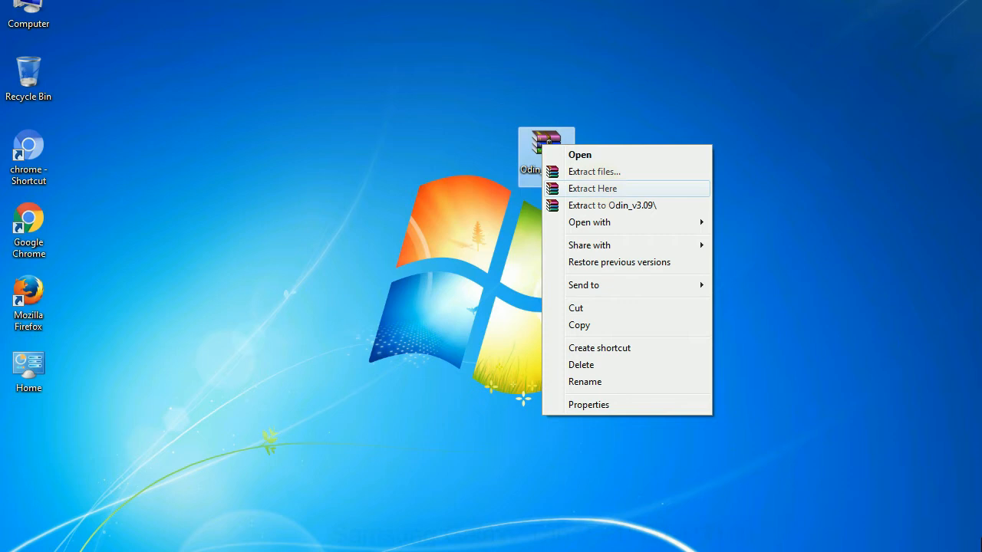
click(592, 187)
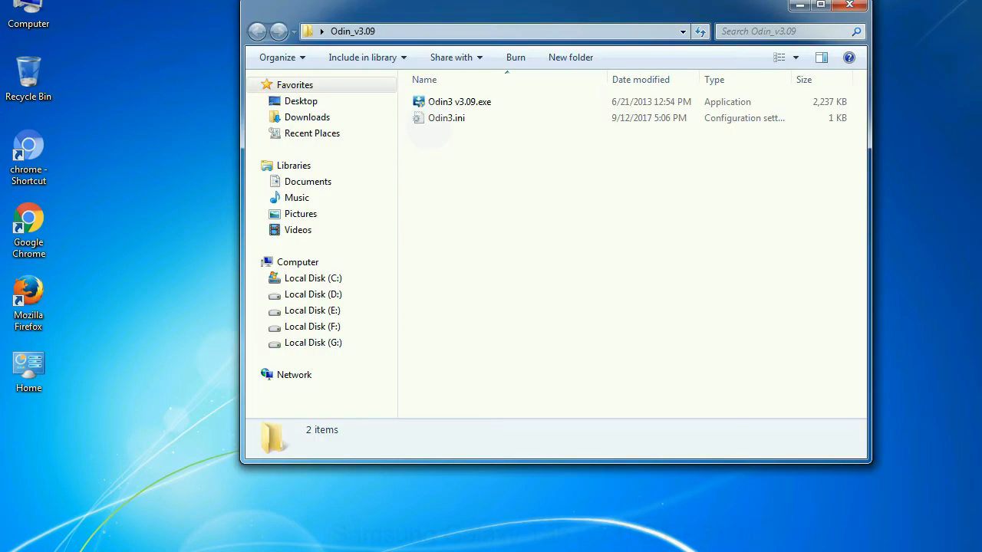
right_click(458, 101)
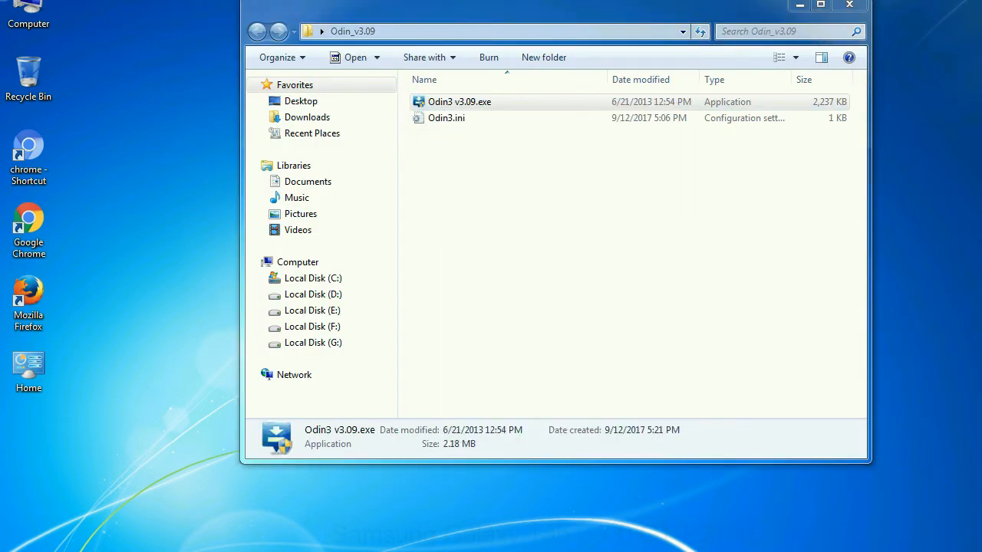
Start Odin3 v3.09 with a fresh empty session and no files loaded
double_click(458, 101)
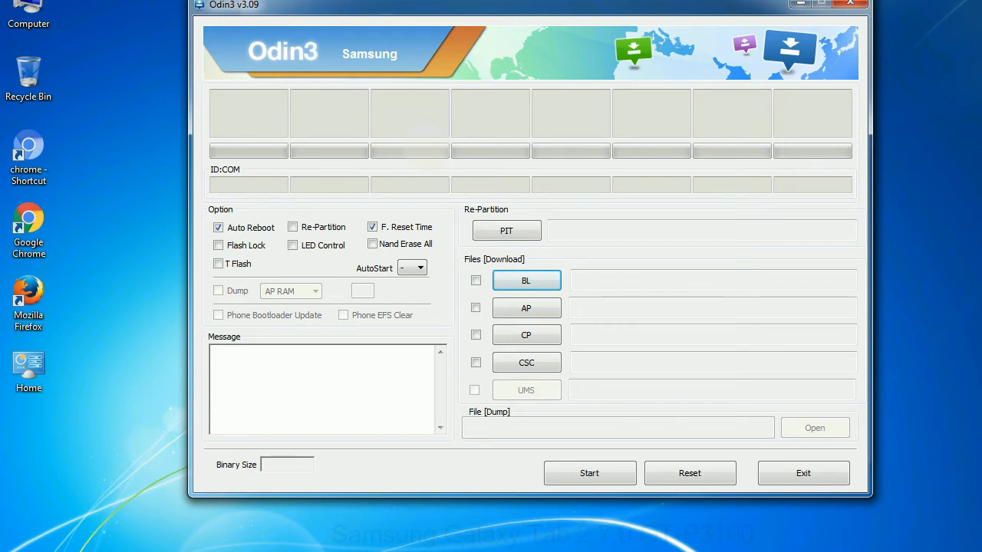
Leave Odin3 while the phone enters download mode, returning to the Odin_v3.09 folder
click(849, 3)
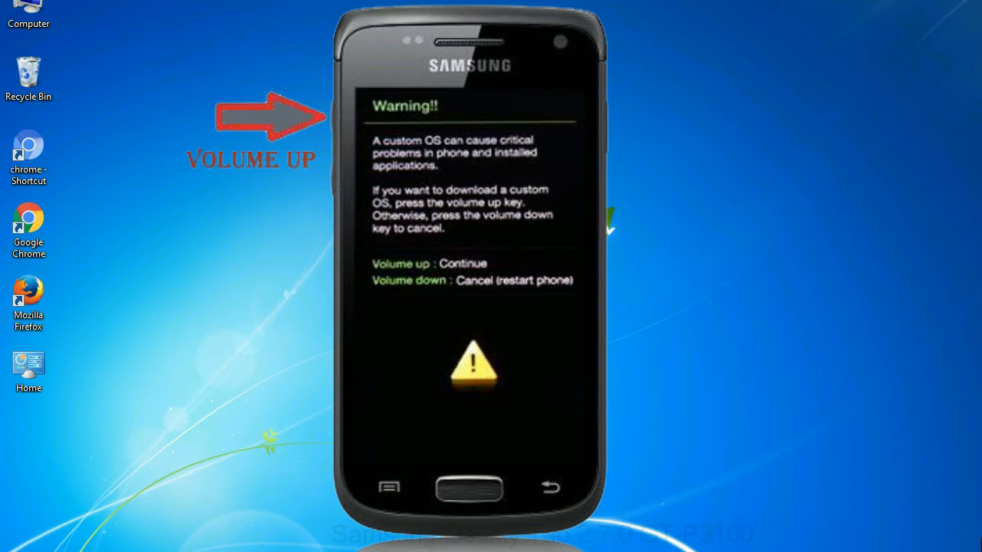
right_click(459, 102)
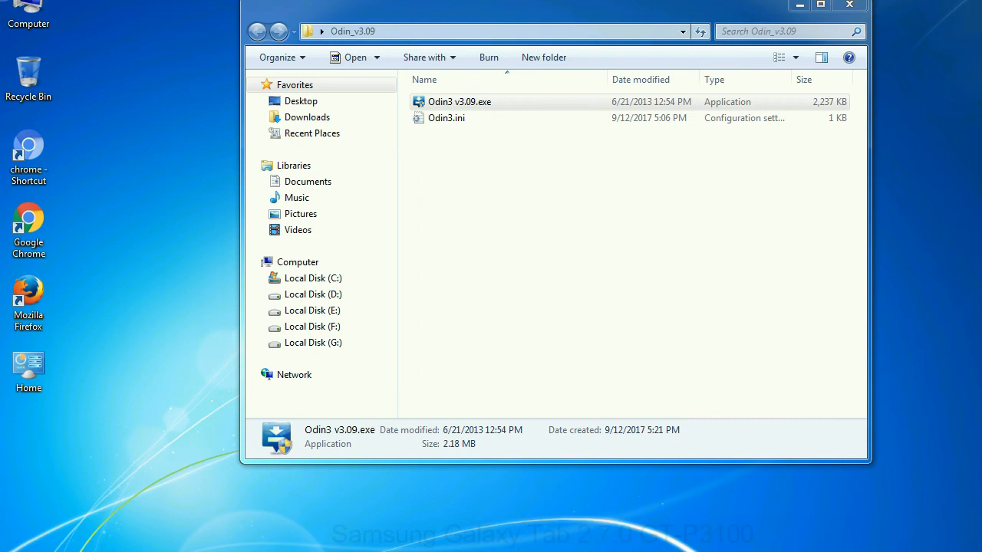
Run Odin3 v3.09.exe from the Odin_v3.09 folder ahead of the Step 9 flashing stage
double_click(458, 101)
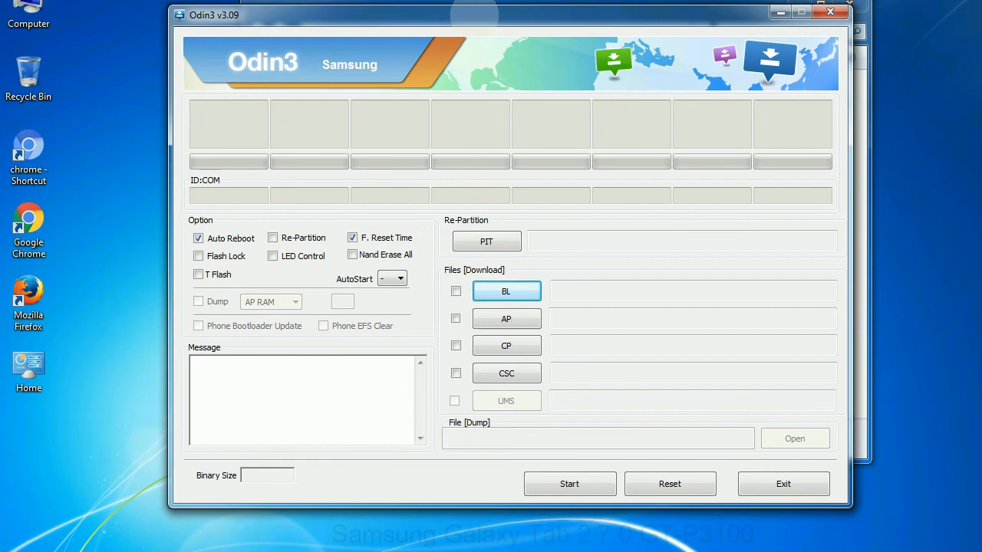
click(828, 12)
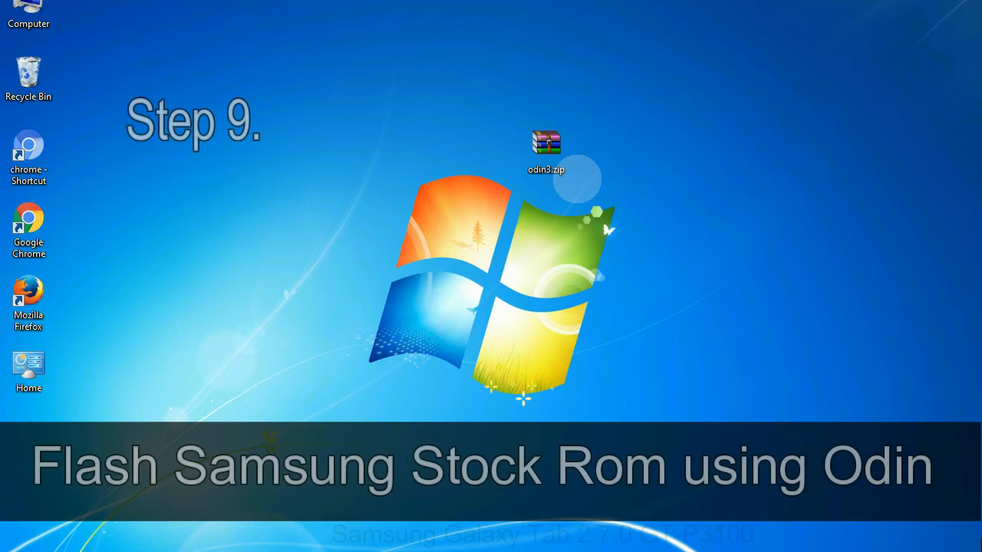
Load the E500…_HOME.tar.md5 stock firmware from the Desktop into the PDA slot
click(546, 151)
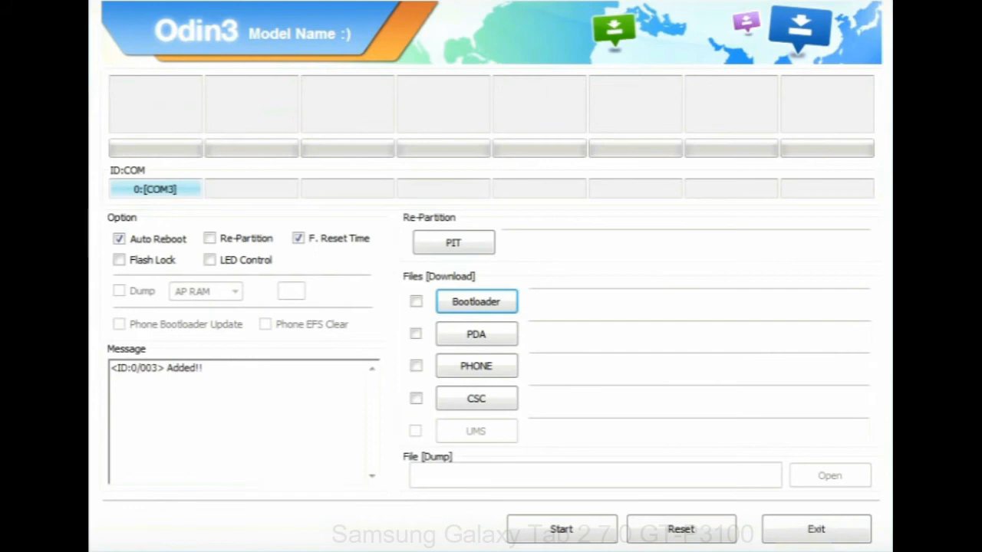
click(476, 335)
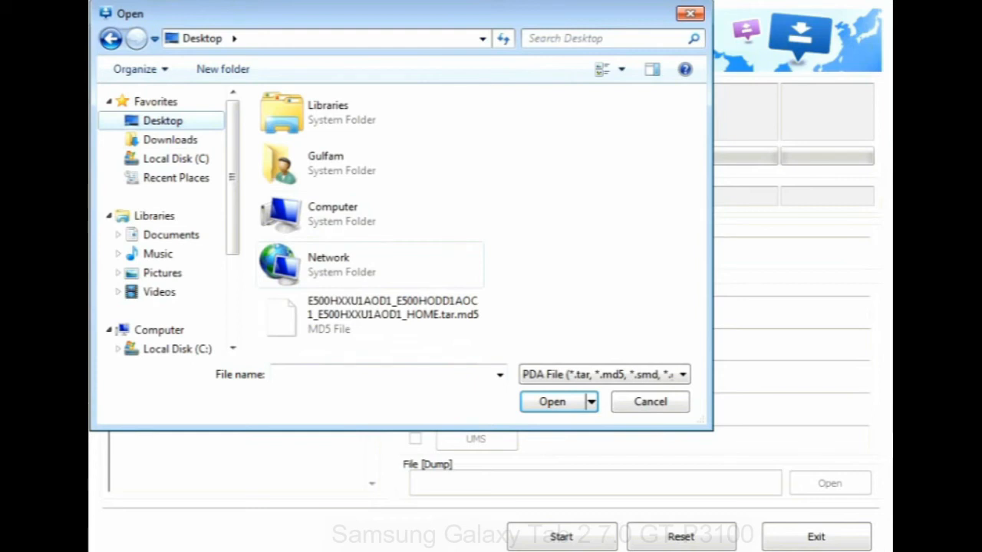
click(552, 402)
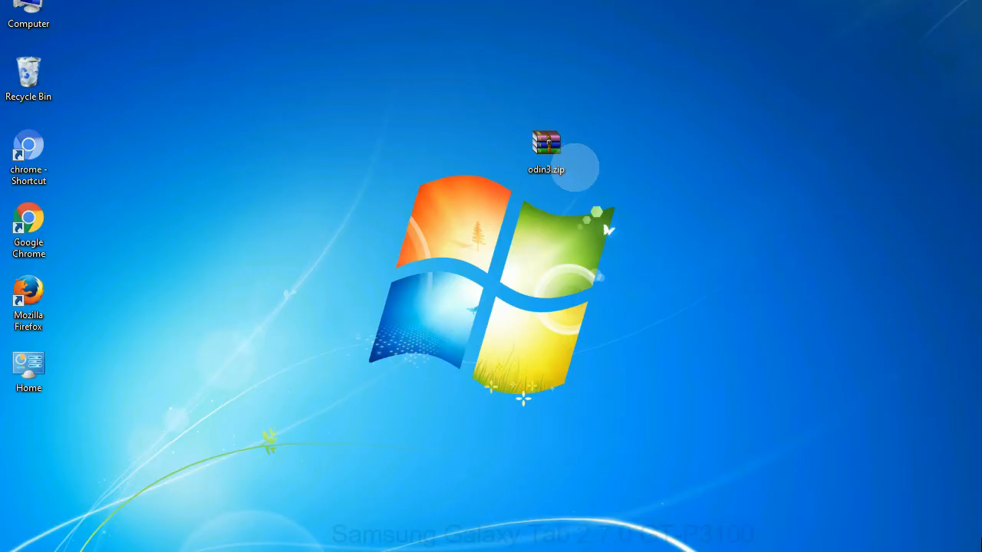
Start flashing the PDA firmware so Odin3 begins writing system.img.ext4
click(546, 150)
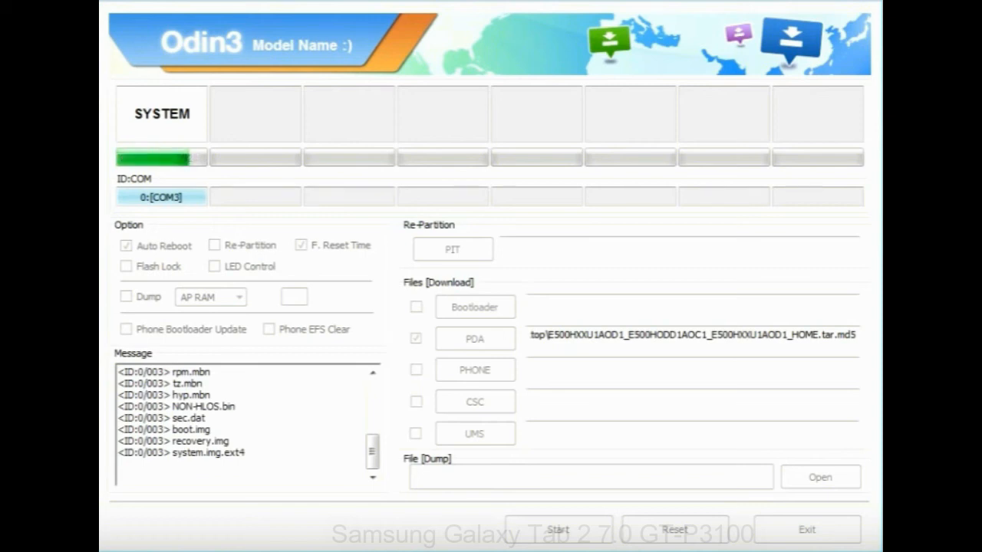
Keep the flash running while the SYSTEM progress bar and time estimate advance
click(558, 530)
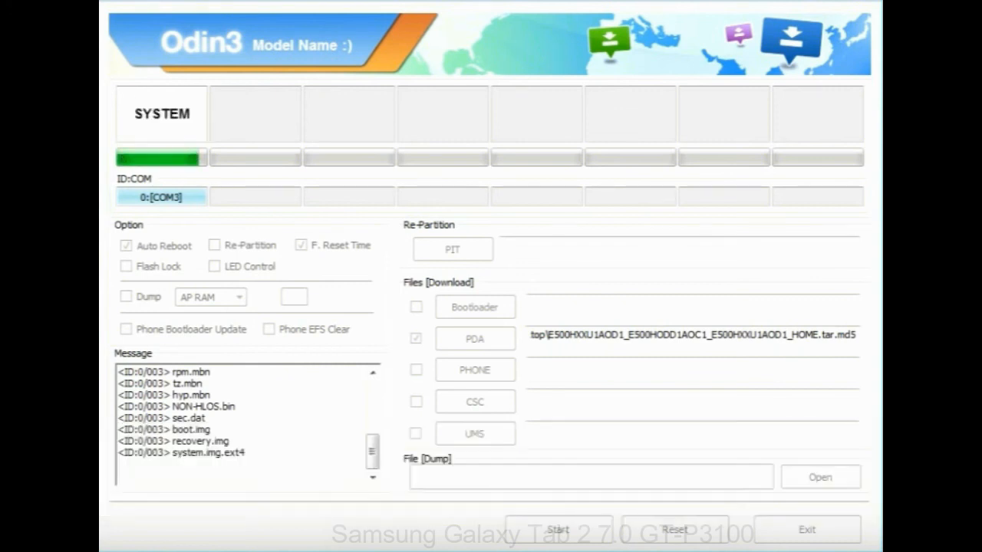
click(558, 530)
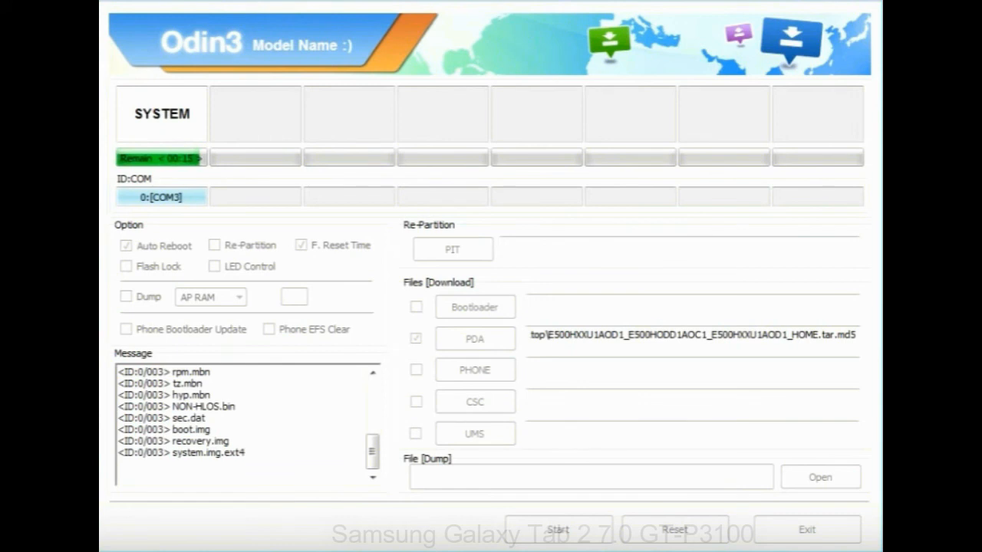